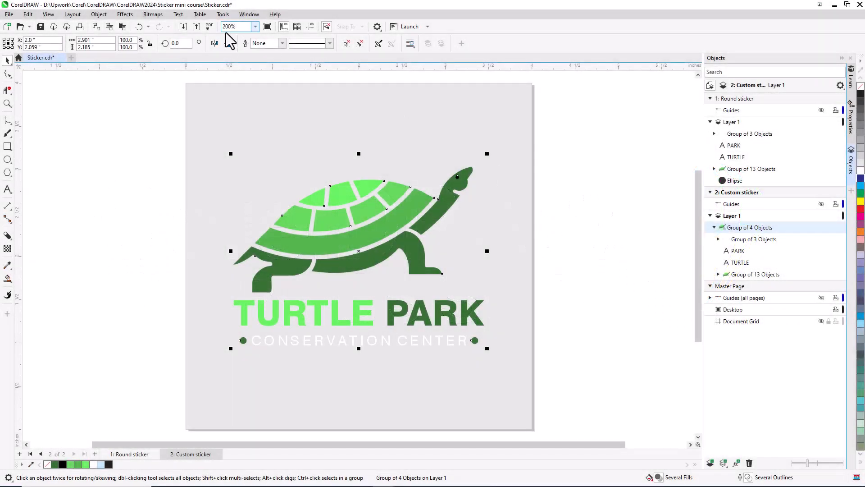
- Make an outline curve from the Turtle Park logo and drag an outside contour around it
{"action": "left_click", "coordinate": [99, 14]}
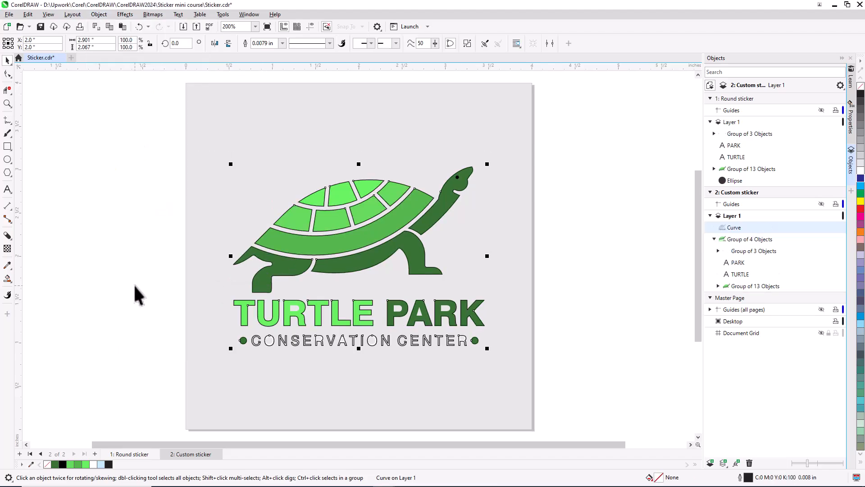
{"action": "left_click", "coordinate": [7, 235]}
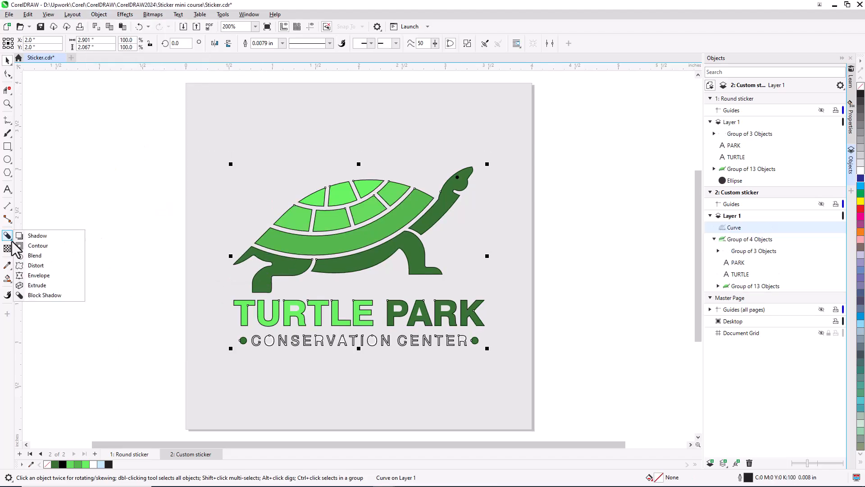
{"action": "left_click", "coordinate": [37, 245]}
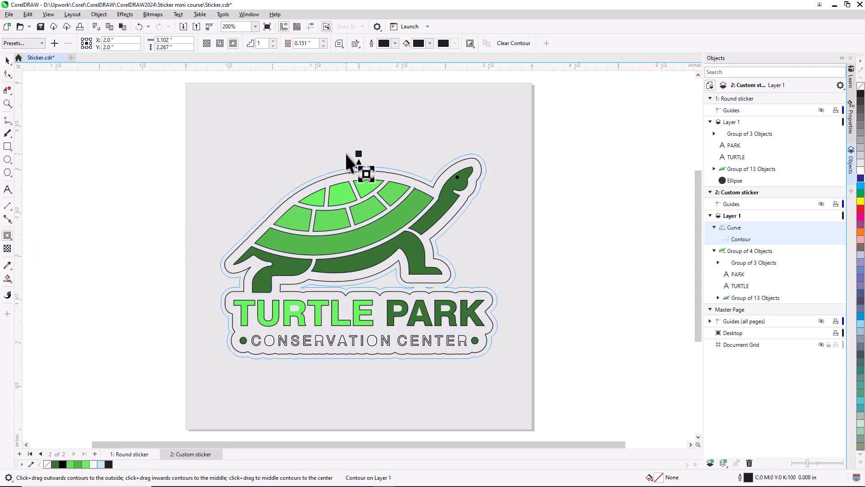
{"action": "left_click_drag", "start_coordinate": [359, 174], "coordinate": [359, 182]}
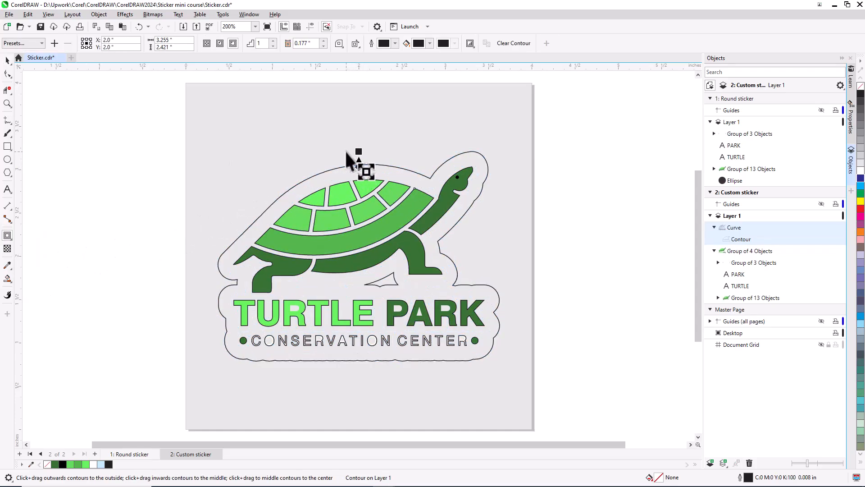
{"action": "left_click", "coordinate": [131, 454]}
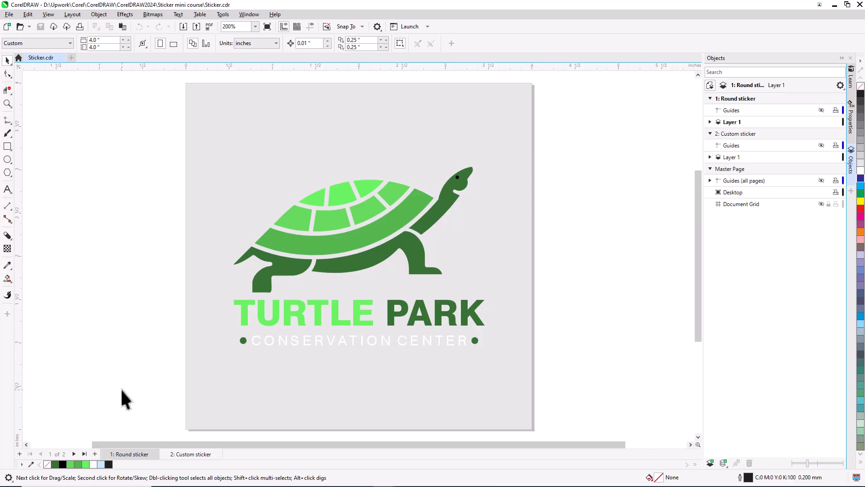
{"action": "mouse_move", "coordinate": [9, 160]}
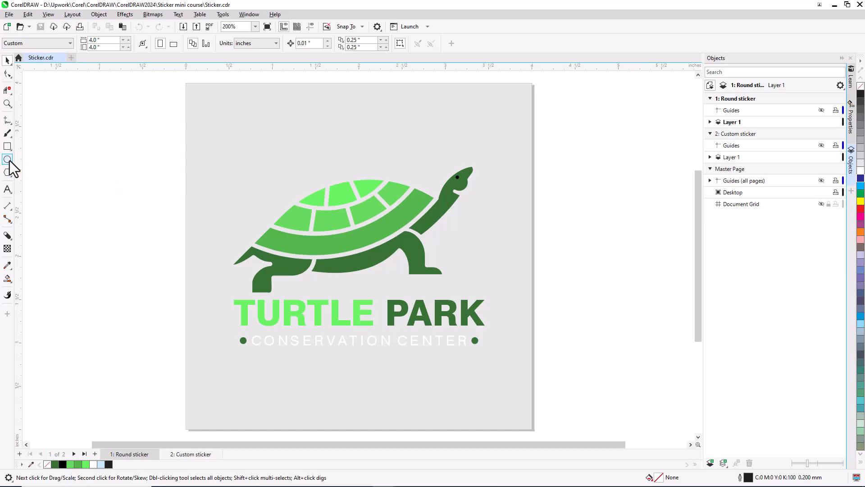
- Draw a 4-inch circle over the logo, fill it black, and send it behind the logo
{"action": "left_click", "coordinate": [8, 146]}
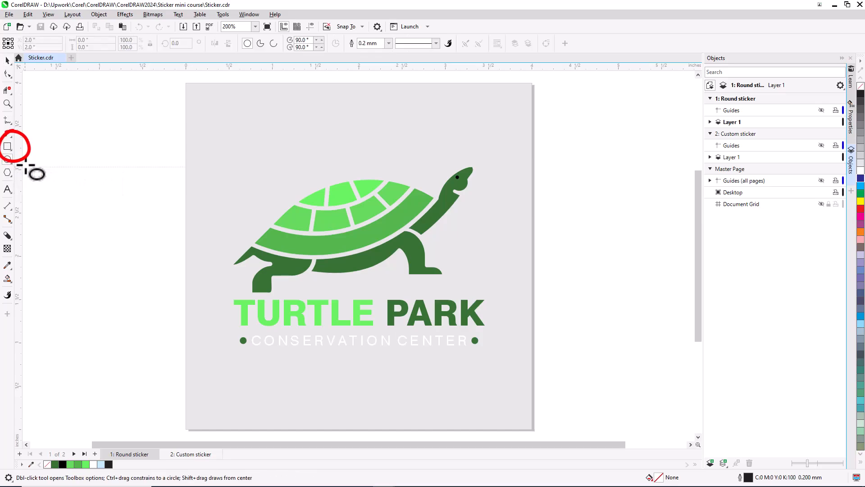
{"action": "left_click_drag", "start_coordinate": [196, 130], "coordinate": [308, 229]}
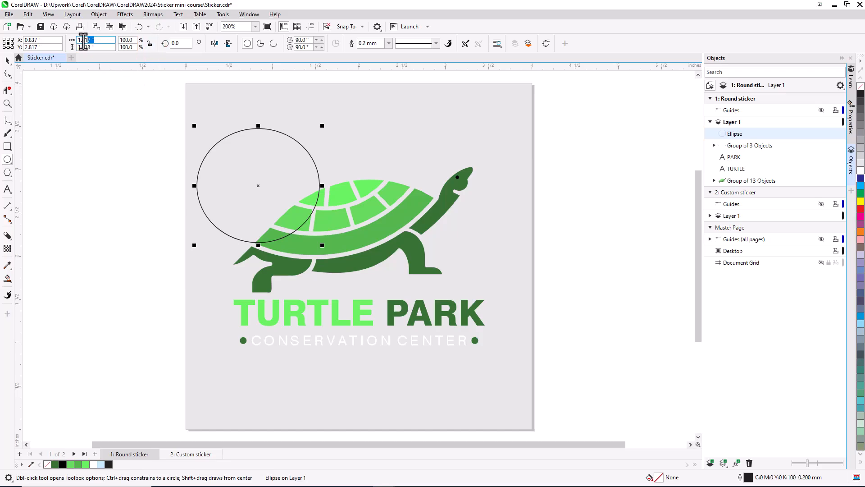
{"action": "type", "text": "4.0 \""}
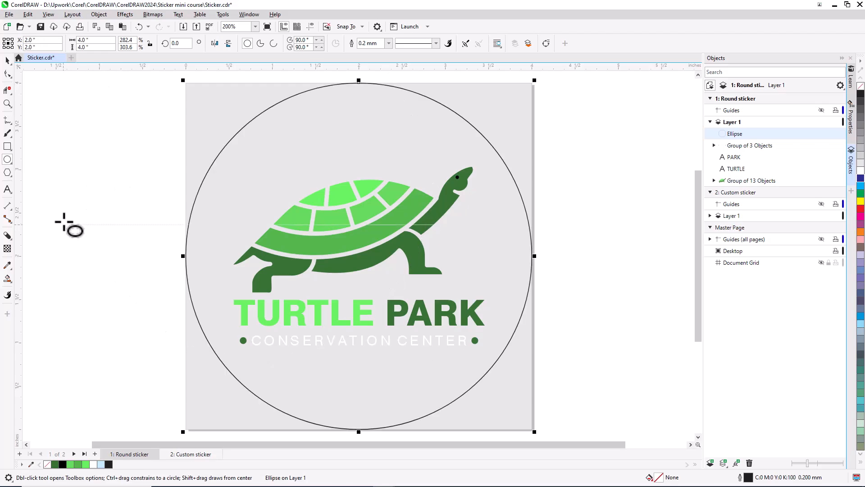
{"action": "left_click", "coordinate": [108, 464]}
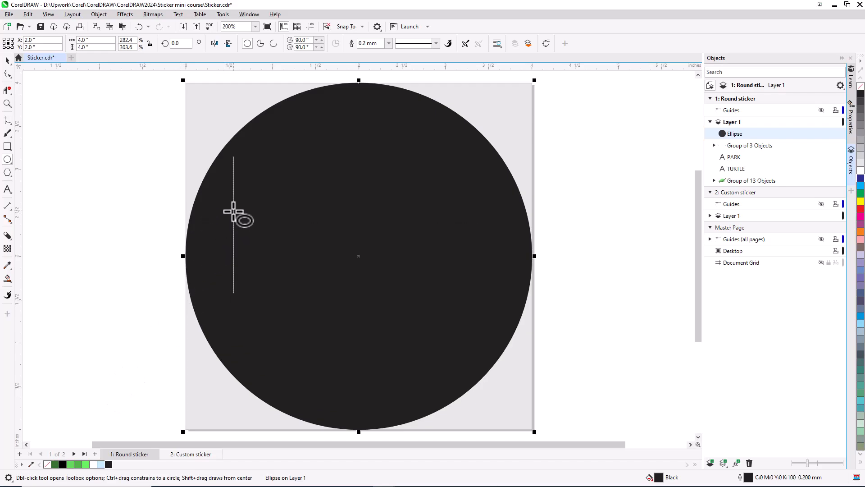
{"action": "right_click", "coordinate": [232, 212]}
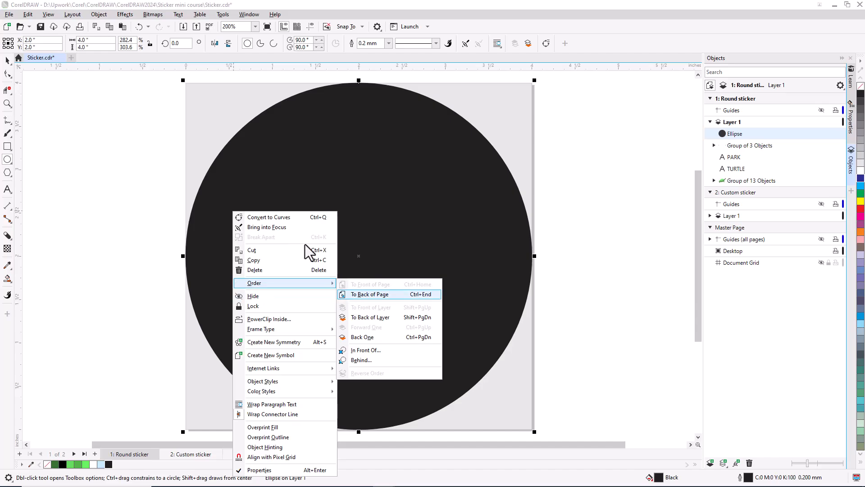
{"action": "left_click", "coordinate": [369, 294]}
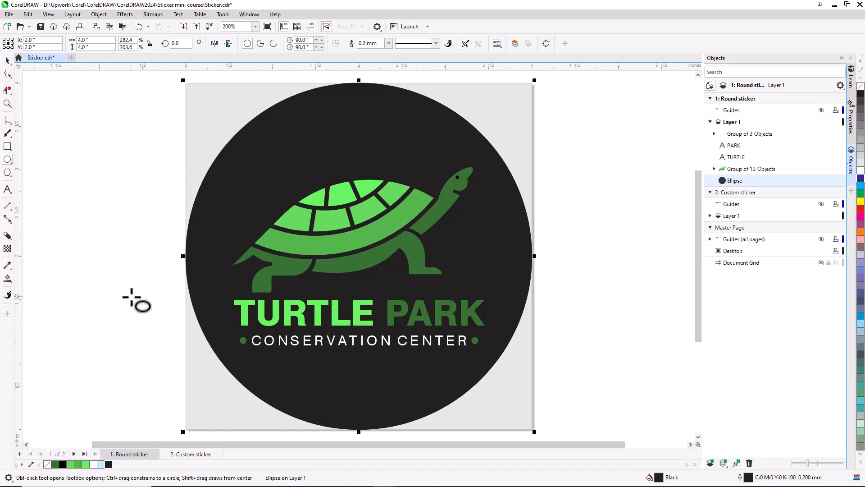
{"action": "mouse_move", "coordinate": [91, 447]}
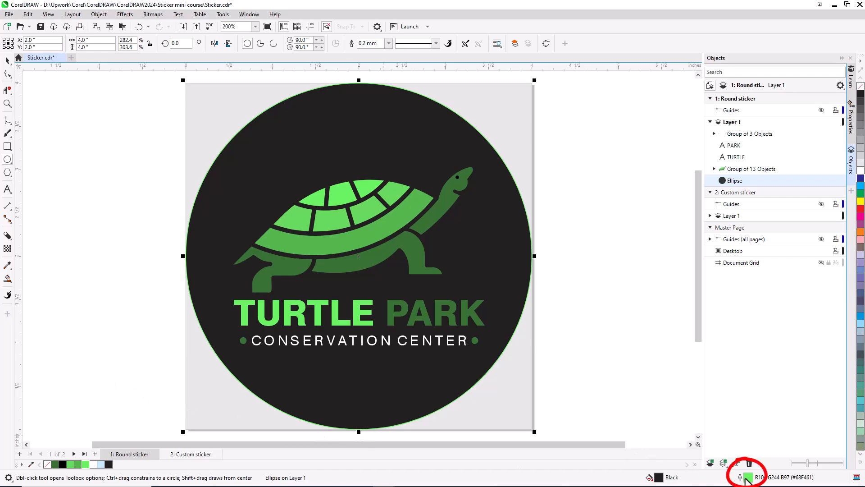
- Try a thick green outline measured in inches on the black circle, then remove the outline
{"action": "left_click", "coordinate": [747, 476]}
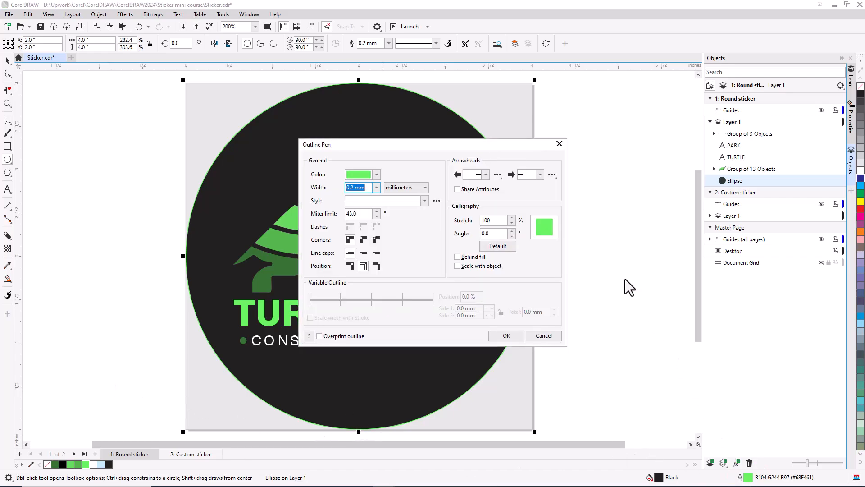
{"action": "left_click", "coordinate": [424, 187]}
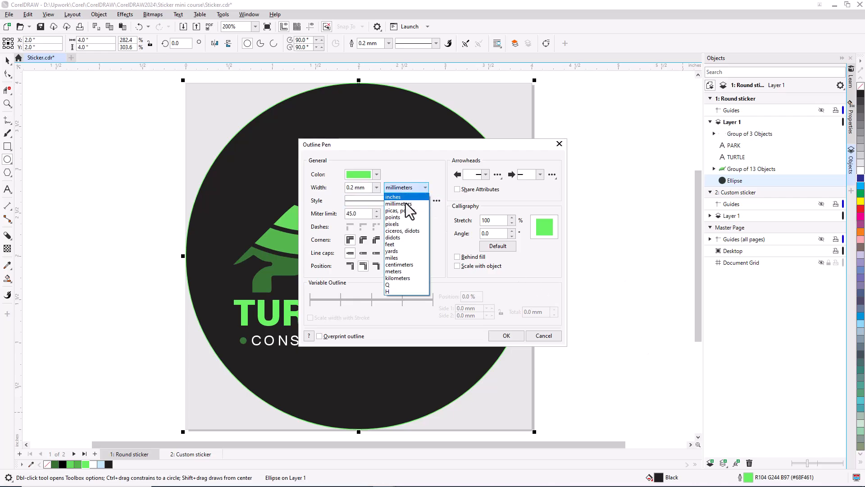
{"action": "left_click", "coordinate": [393, 197]}
{"action": "type", "text": "0.15"}
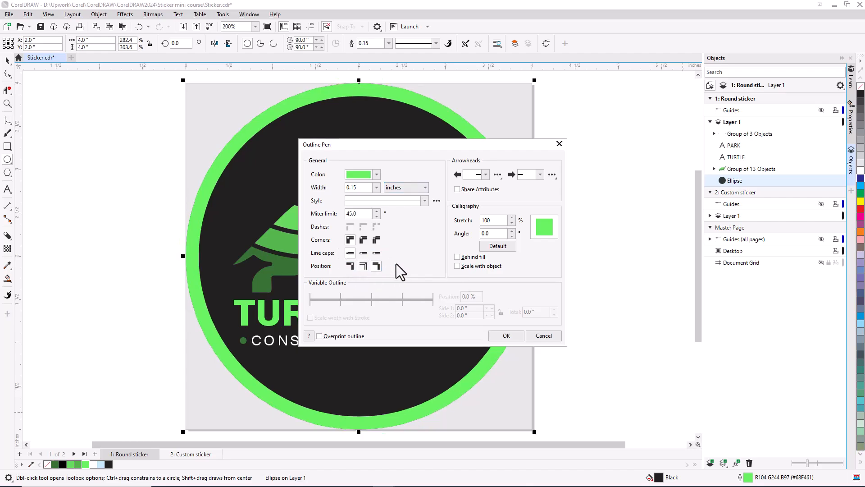
{"action": "left_click", "coordinate": [506, 335]}
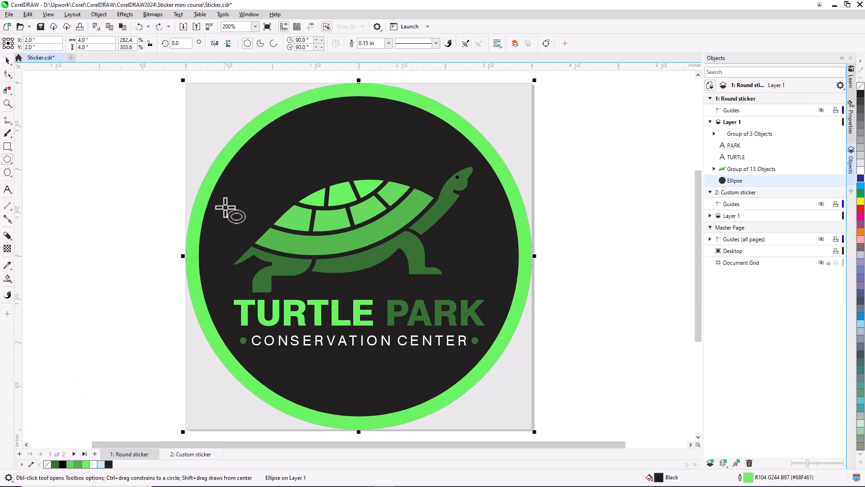
{"action": "left_click", "coordinate": [388, 43]}
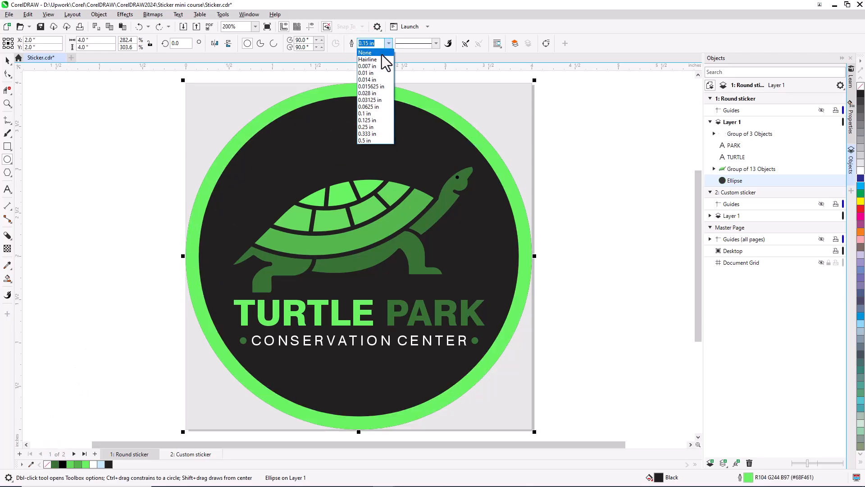
{"action": "left_click", "coordinate": [365, 52]}
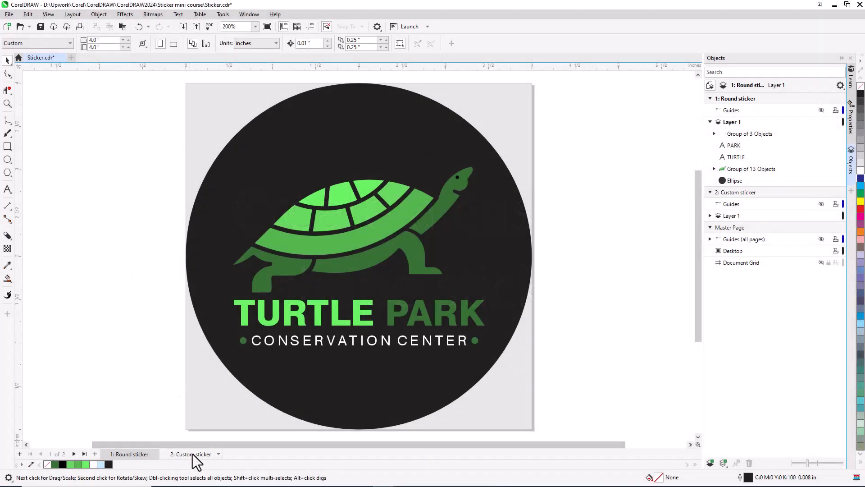
- Switch to the Custom sticker page and expand the logo's Group of 4 Objects
{"action": "left_click", "coordinate": [192, 454]}
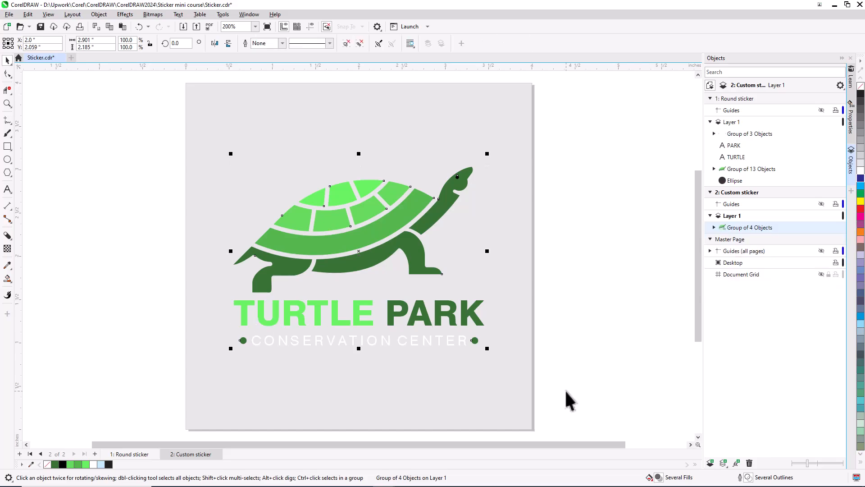
{"action": "mouse_move", "coordinate": [672, 271]}
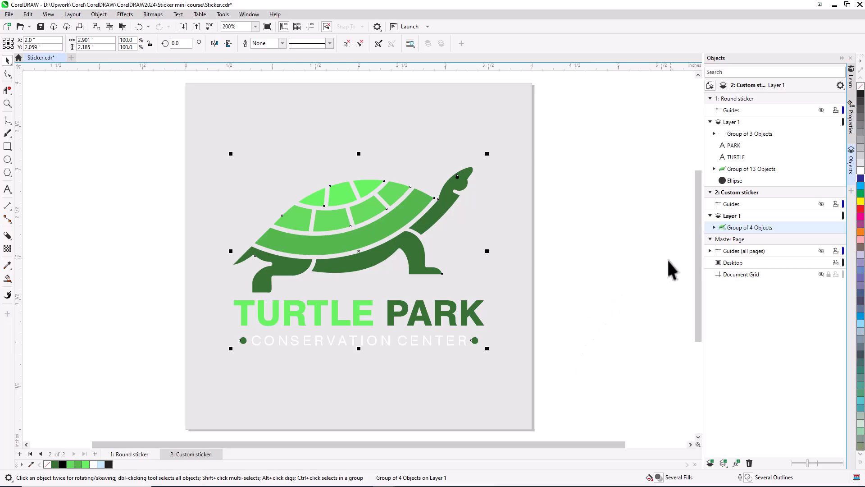
{"action": "left_click", "coordinate": [714, 227]}
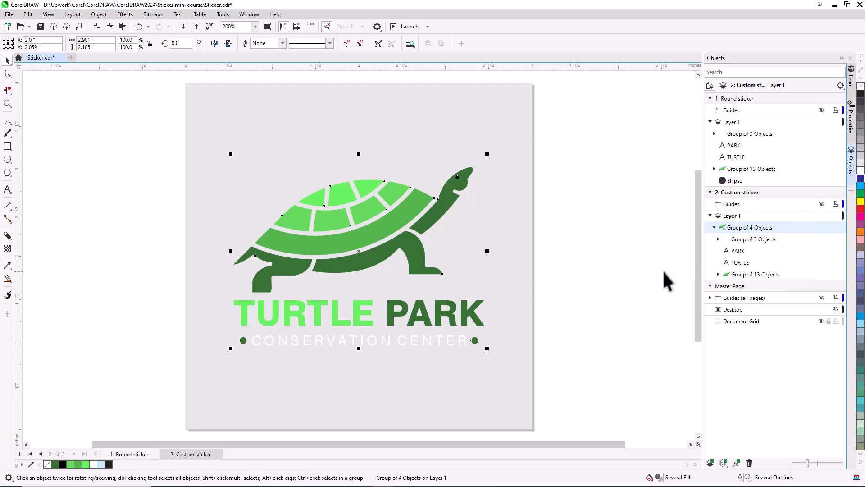
{"action": "mouse_move", "coordinate": [105, 15]}
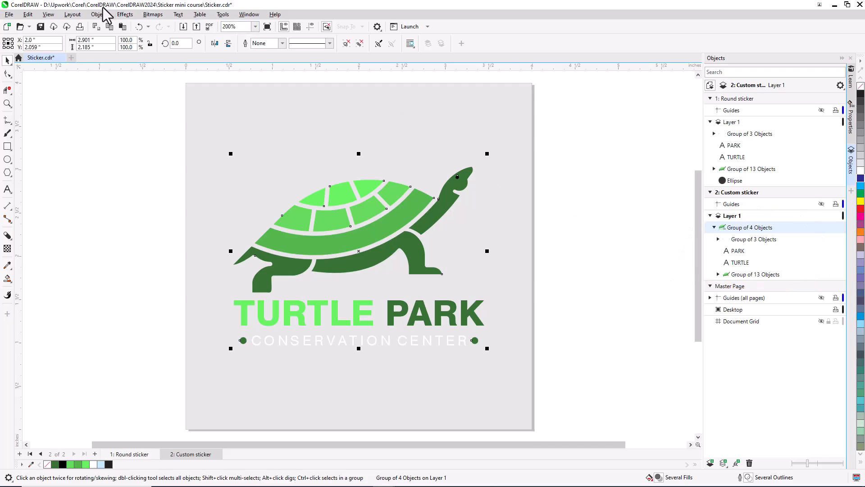
- Create a curve outlining the logo and drag an outside contour to set its distance
{"action": "left_click", "coordinate": [98, 14]}
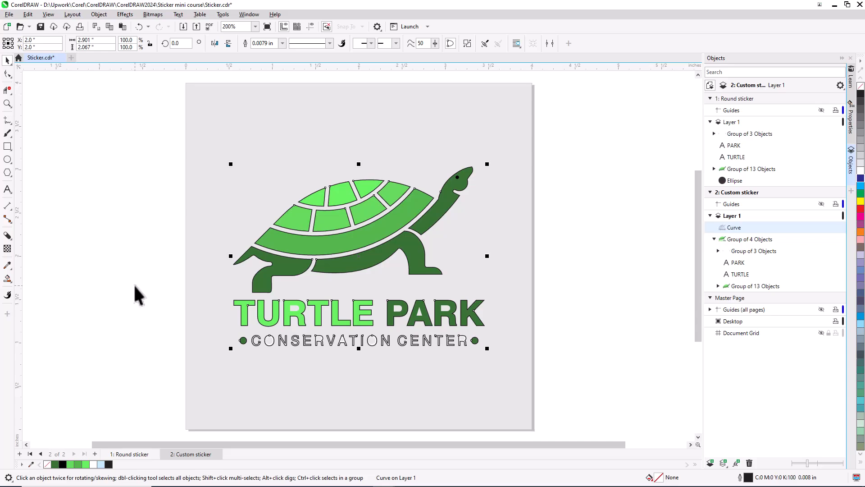
{"action": "mouse_move", "coordinate": [60, 255]}
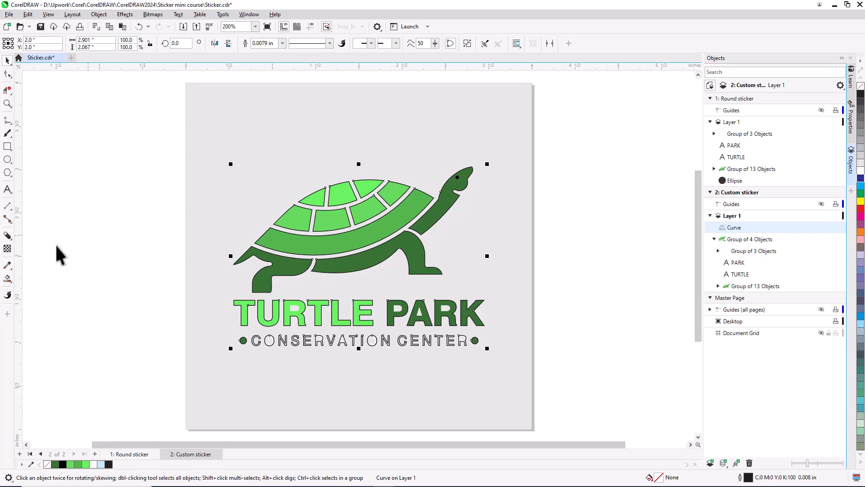
{"action": "left_click", "coordinate": [7, 235]}
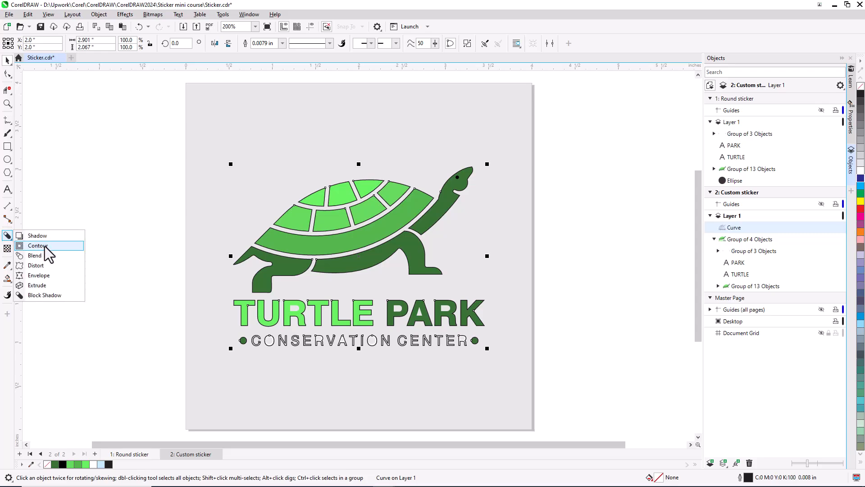
{"action": "left_click", "coordinate": [38, 245]}
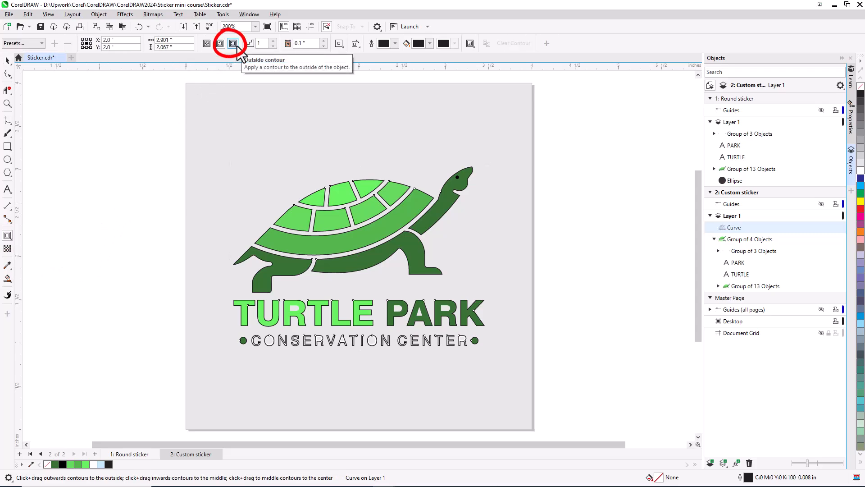
{"action": "left_click", "coordinate": [232, 44]}
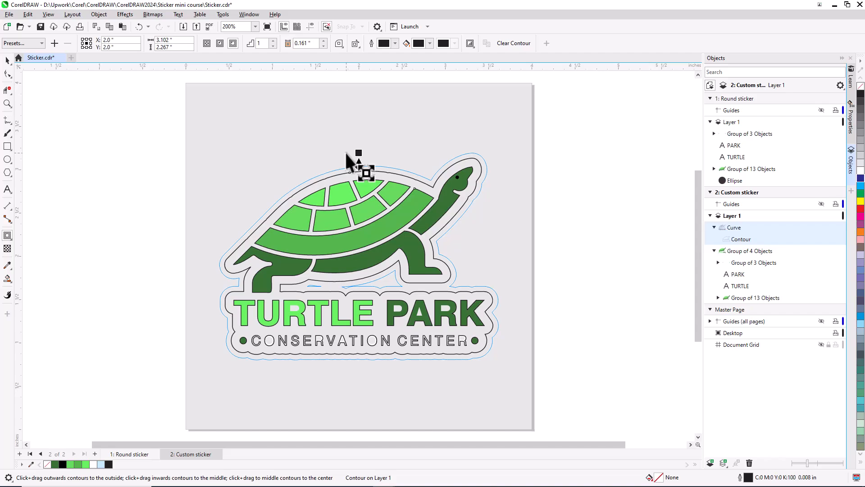
{"action": "left_click_drag", "start_coordinate": [357, 171], "coordinate": [364, 168]}
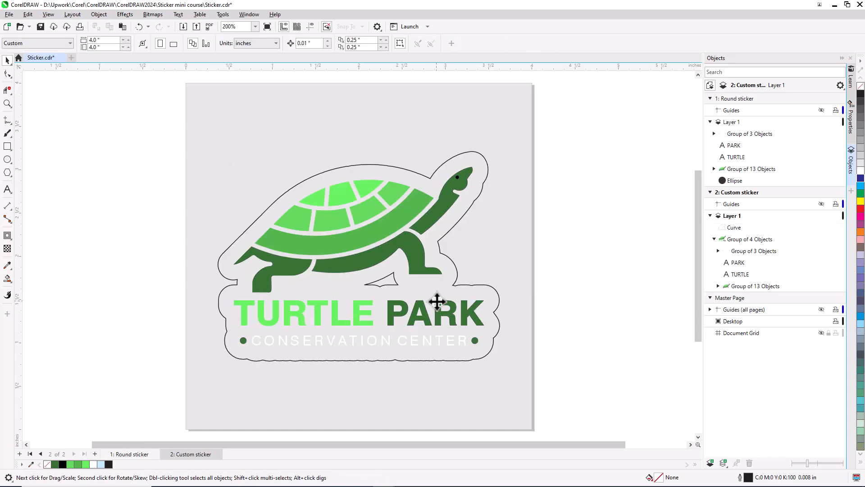
{"action": "mouse_move", "coordinate": [579, 325]}
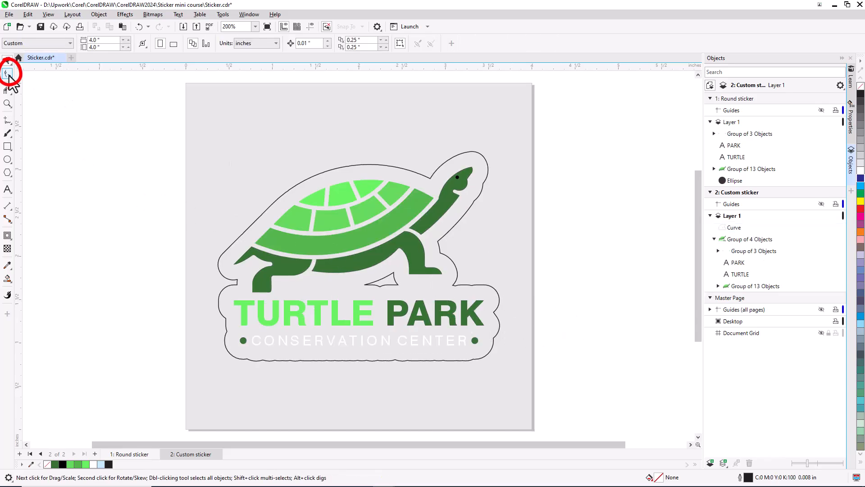
- Switch to the Shape tool to show the border curve's 64 nodes
{"action": "left_click", "coordinate": [8, 75]}
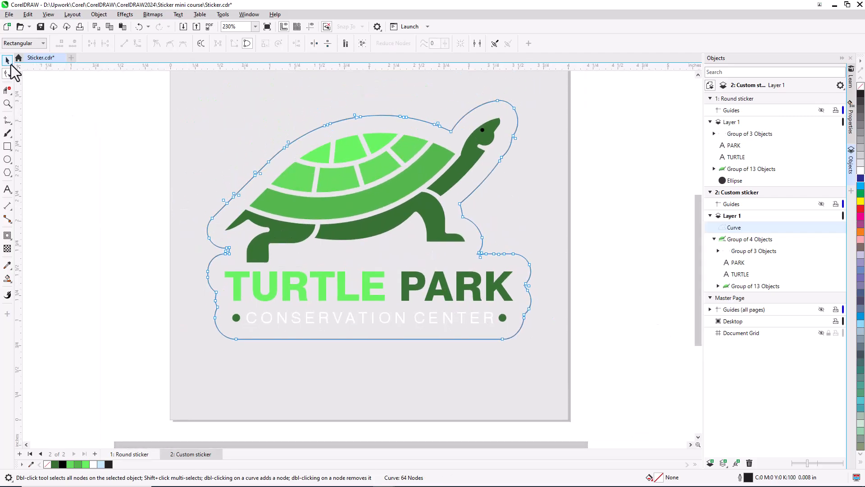
- Send the black sticker shape behind the logo and view its outline width choices
{"action": "left_click", "coordinate": [7, 59]}
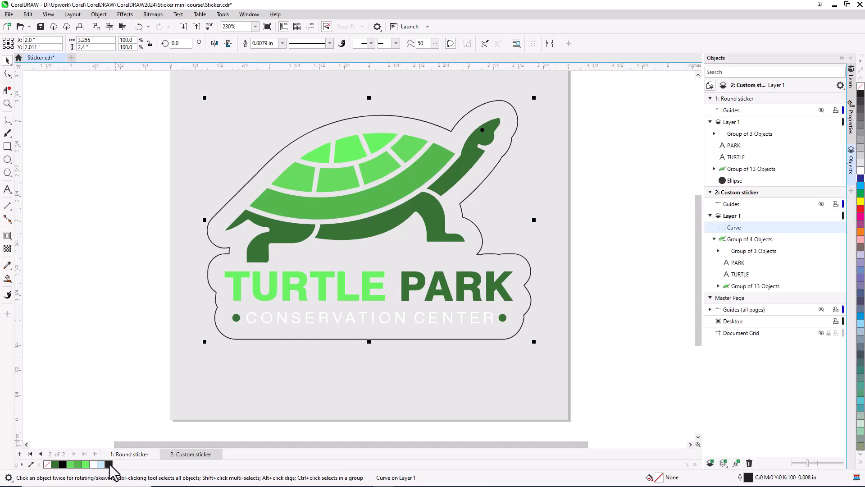
{"action": "right_click", "coordinate": [368, 221]}
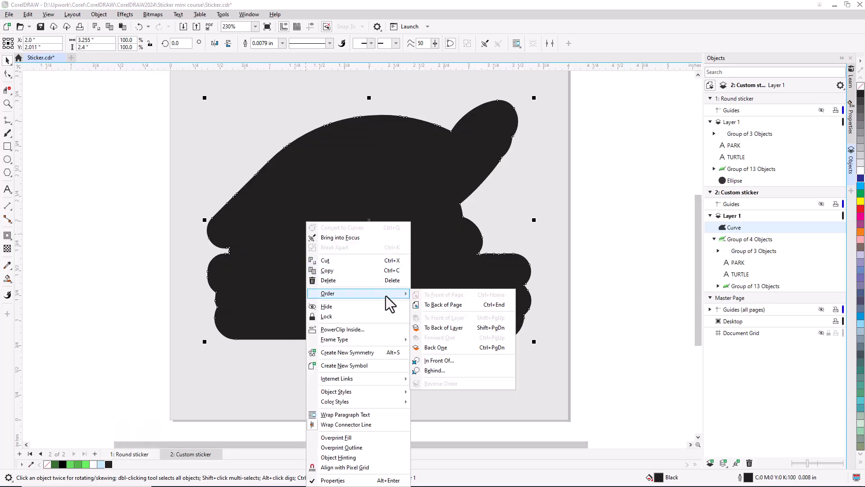
{"action": "left_click", "coordinate": [590, 306]}
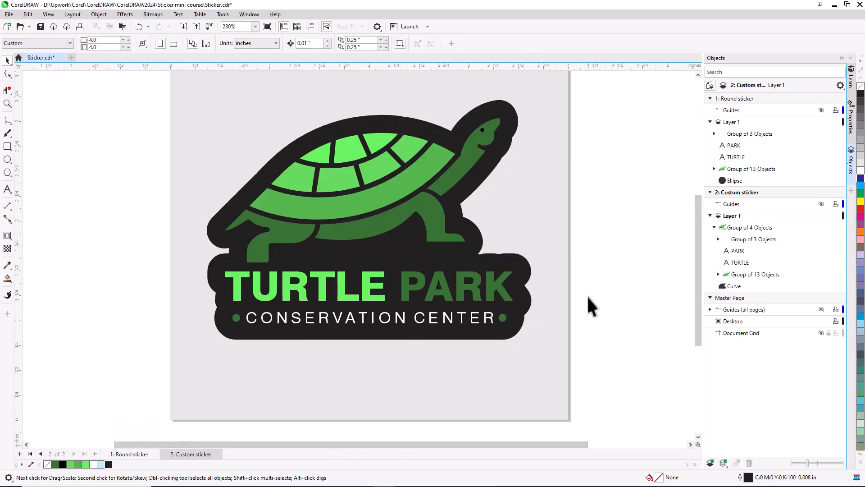
{"action": "left_click", "coordinate": [736, 285]}
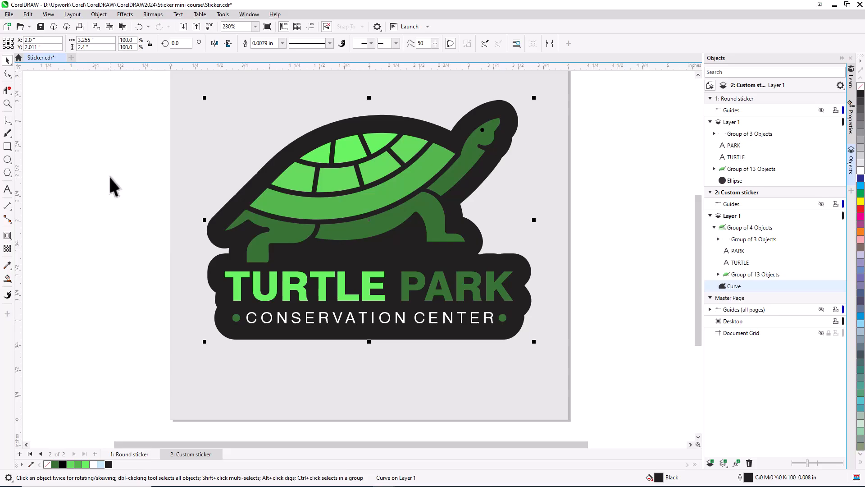
{"action": "left_click", "coordinate": [282, 43]}
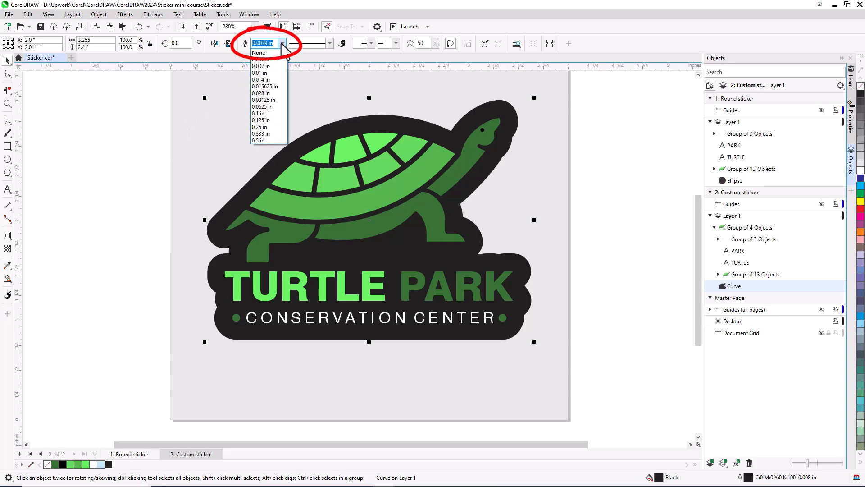